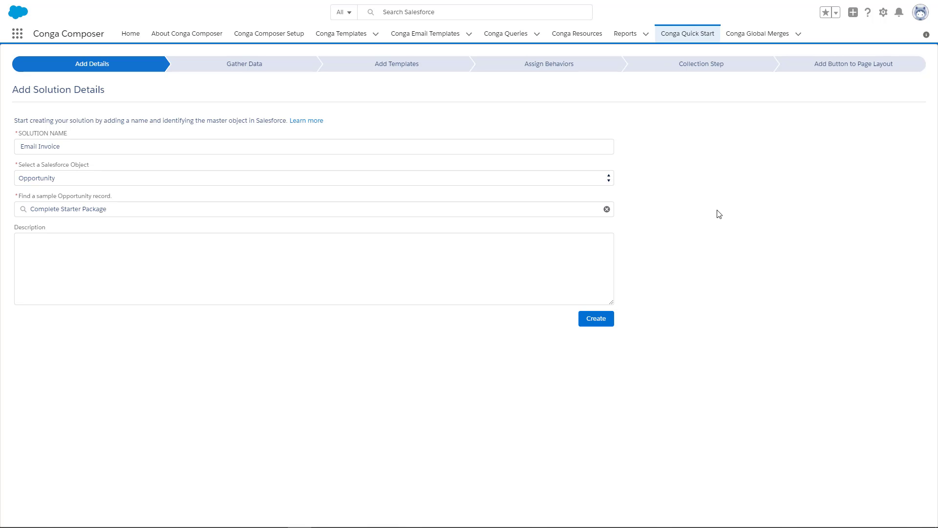
Step: Create the Email Invoice solution on Opportunity with Complete Starter Package as sample record
{"action": "left_click", "coordinate": [595, 317]}
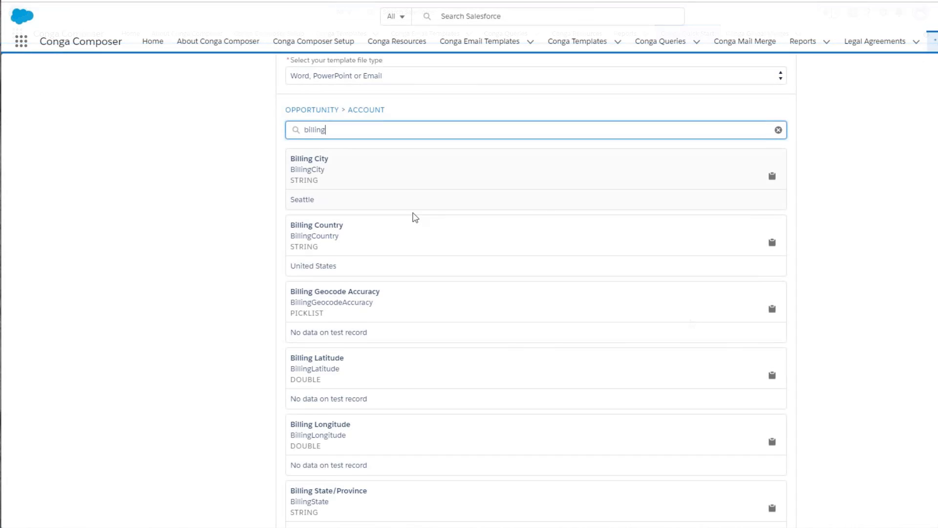
Step: Review the billing fields (values like Seattle) and bring up the Supreme Tech Invoice Word template
{"action": "scroll", "scroll_direction": "down", "scroll_amount": 3}
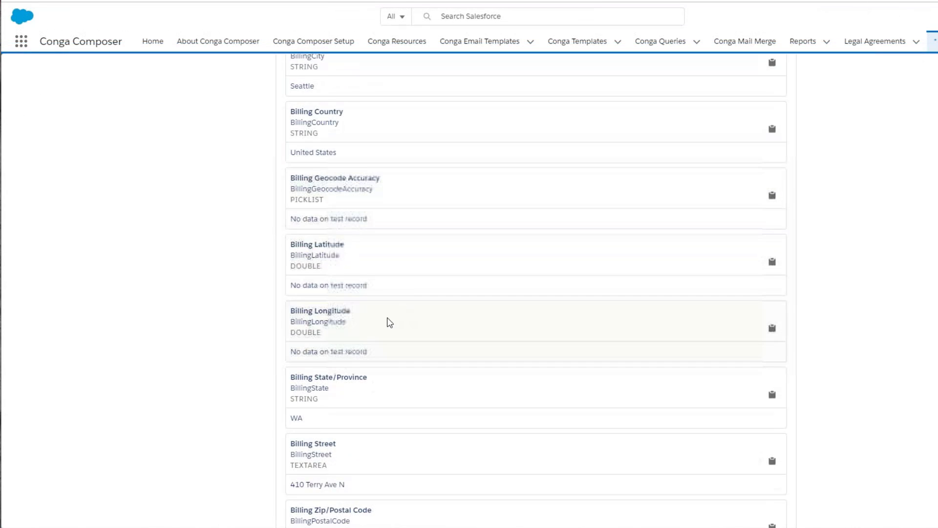
{"action": "scroll", "scroll_direction": "down", "scroll_amount": 3}
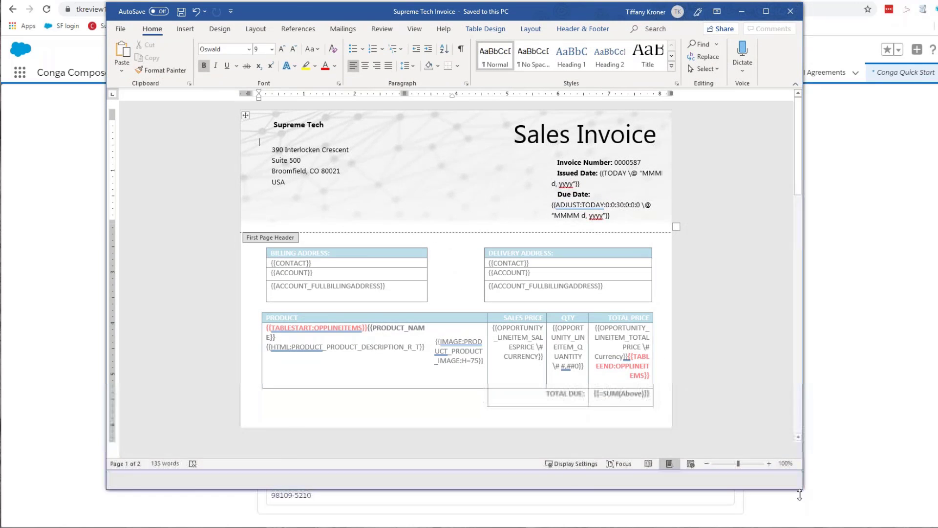
{"action": "scroll", "scroll_direction": "down", "scroll_amount": 3}
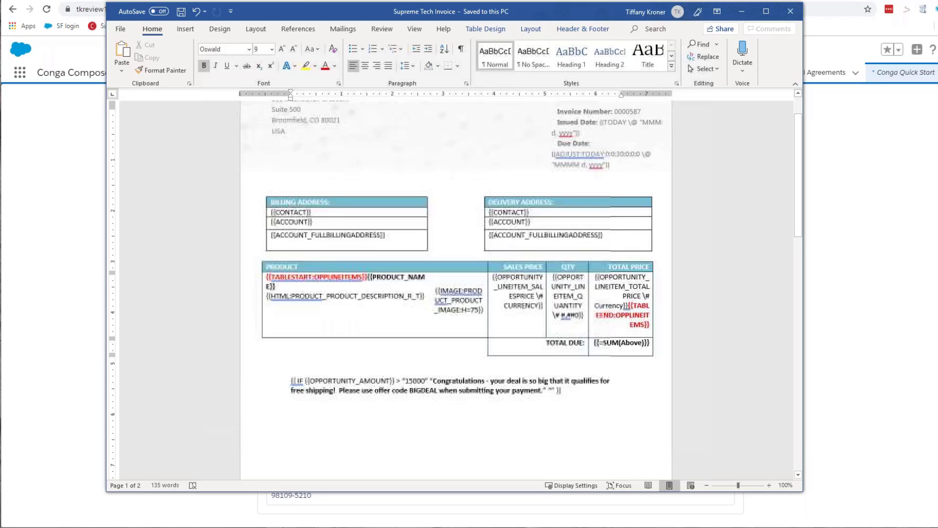
{"action": "left_click", "coordinate": [452, 316]}
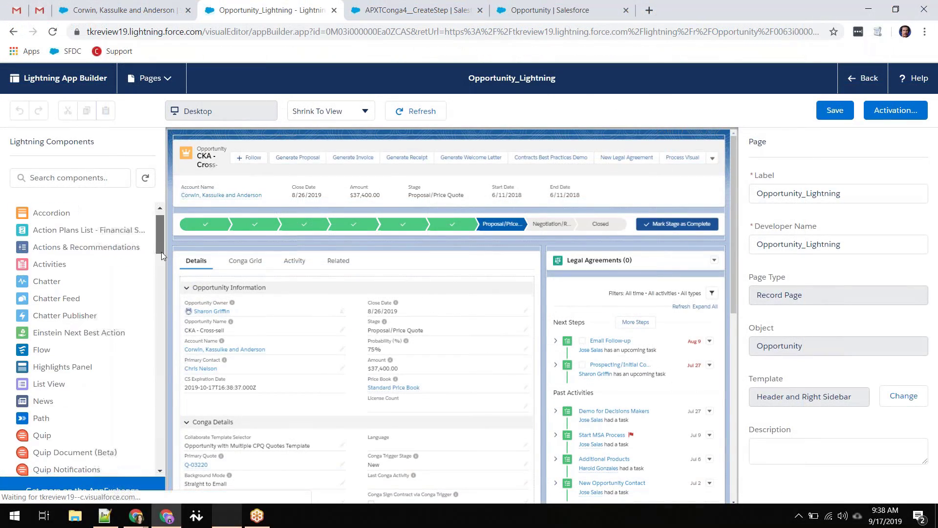
Step: Find the Conga Composer component via 'conga' and place it in the right sidebar above Legal Agreements
{"action": "scroll", "scroll_direction": "down", "scroll_amount": 3}
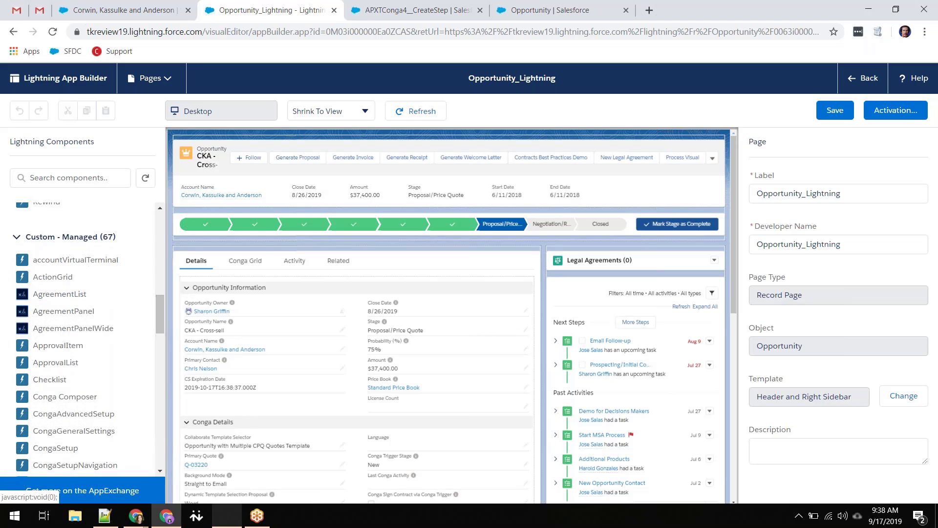
{"action": "left_click", "coordinate": [70, 178]}
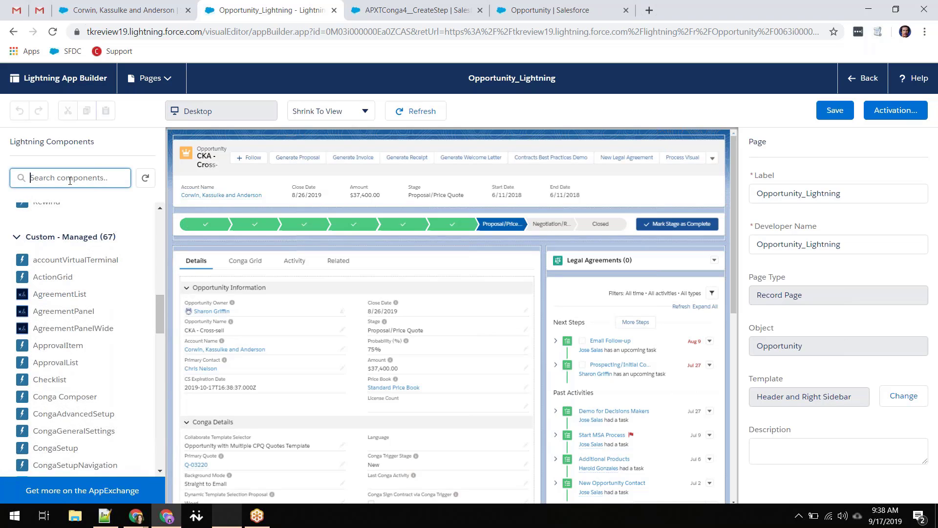
{"action": "type", "text": "conga"}
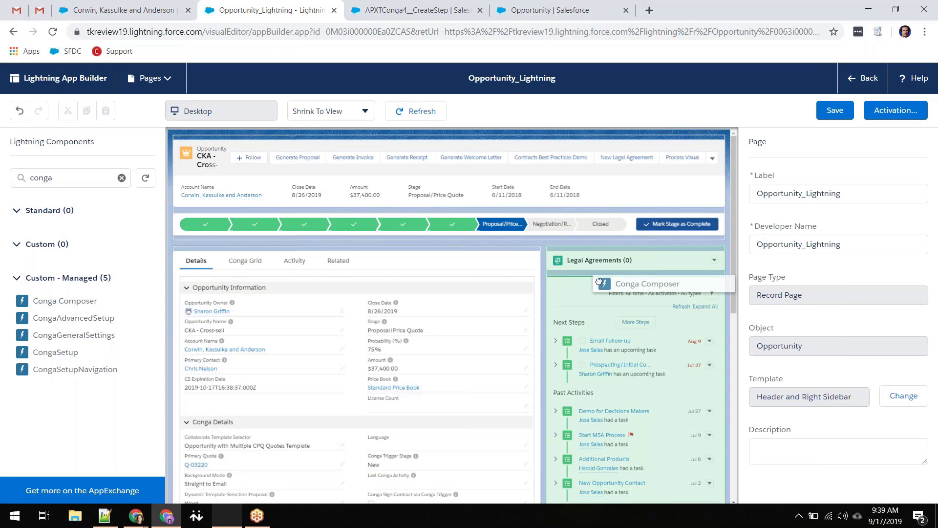
{"action": "left_click", "coordinate": [635, 299]}
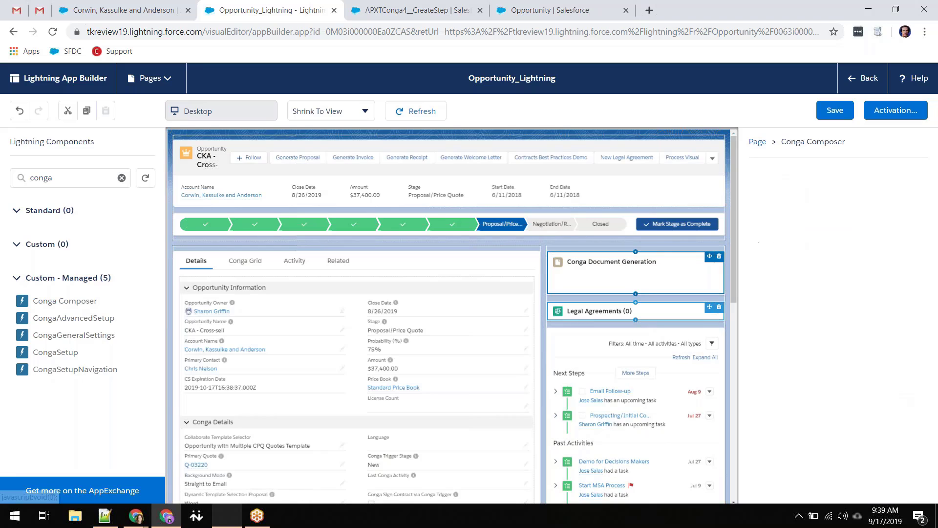
{"action": "left_click", "coordinate": [598, 311]}
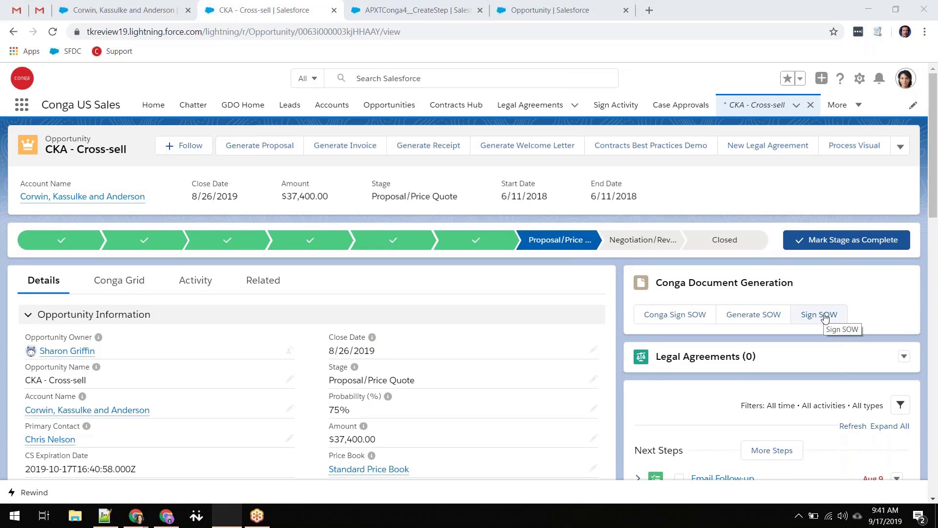
Step: Show the Sign SOW options with the Opportunity - SOW - Word template and Download output
{"action": "left_click", "coordinate": [819, 314]}
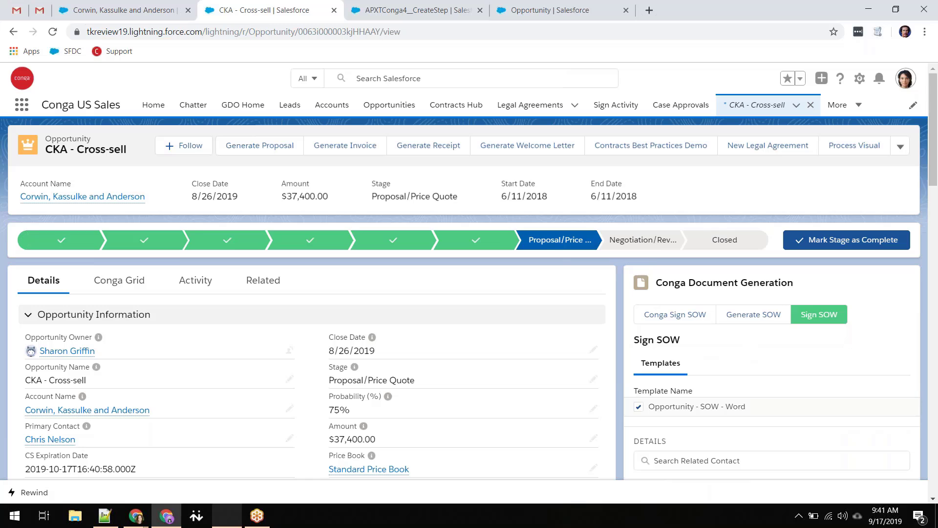
{"action": "scroll", "scroll_direction": "down", "scroll_amount": 3}
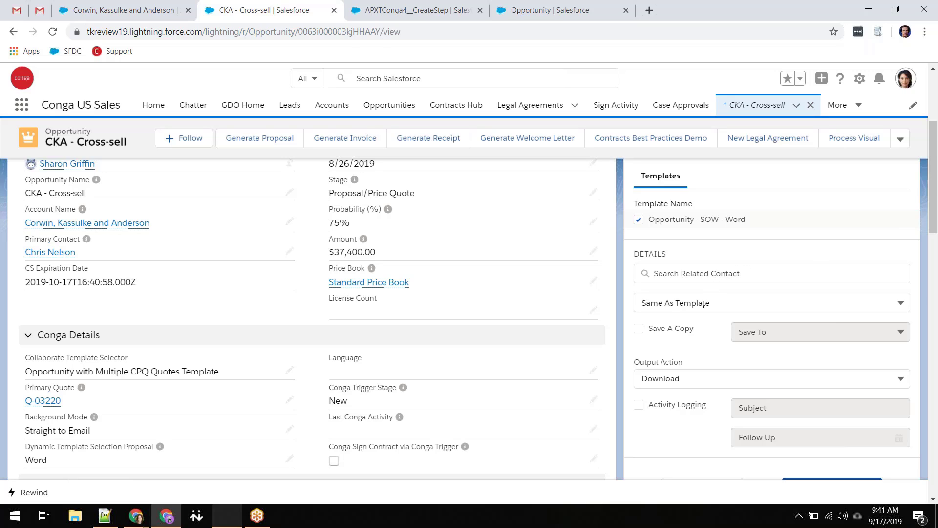
{"action": "mouse_move", "coordinate": [662, 334]}
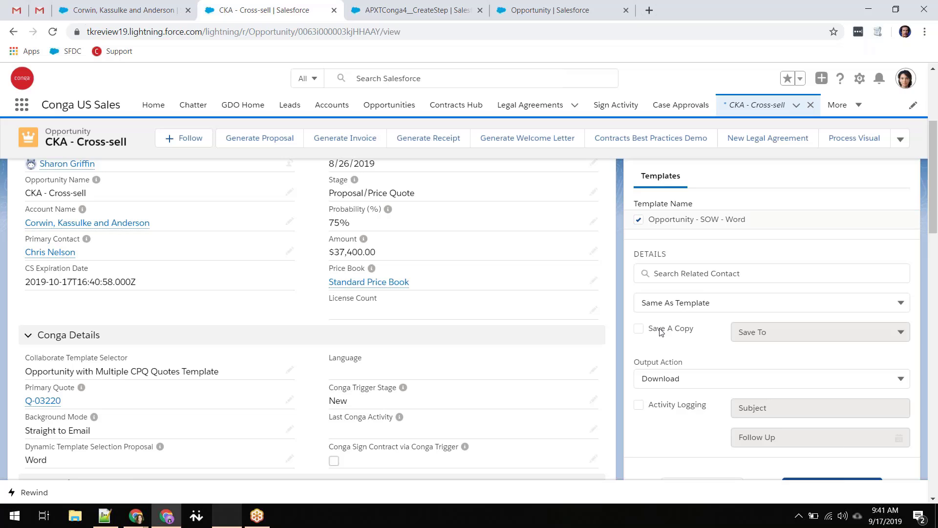
Step: Enable Save A Copy (Salesforce Files) and Activity Logging for the Sign SOW output
{"action": "left_click", "coordinate": [638, 329]}
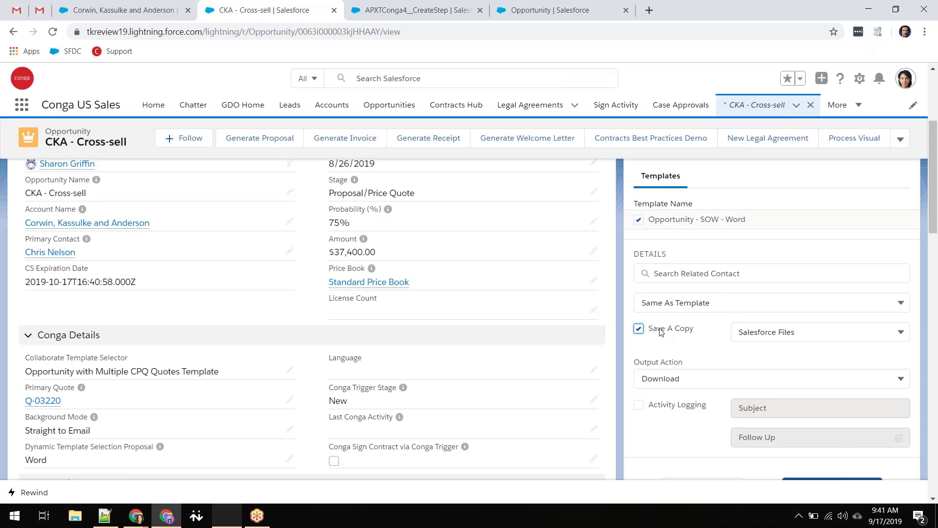
{"action": "left_click", "coordinate": [638, 405]}
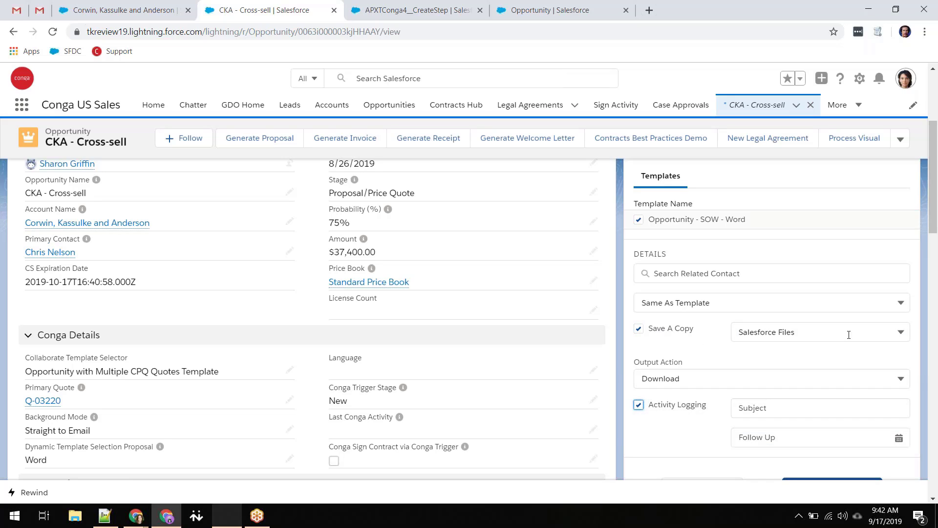
{"action": "scroll", "scroll_direction": "down", "scroll_amount": 3}
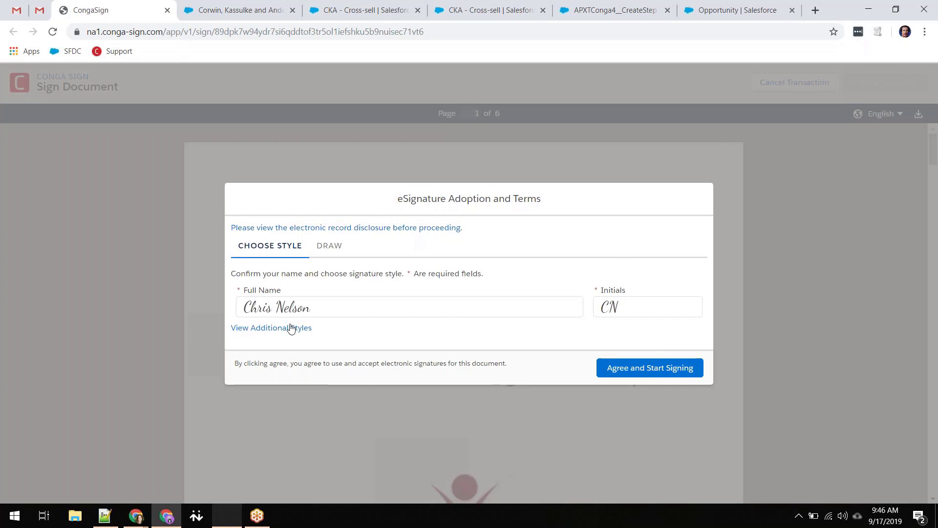
{"action": "left_click", "coordinate": [271, 327]}
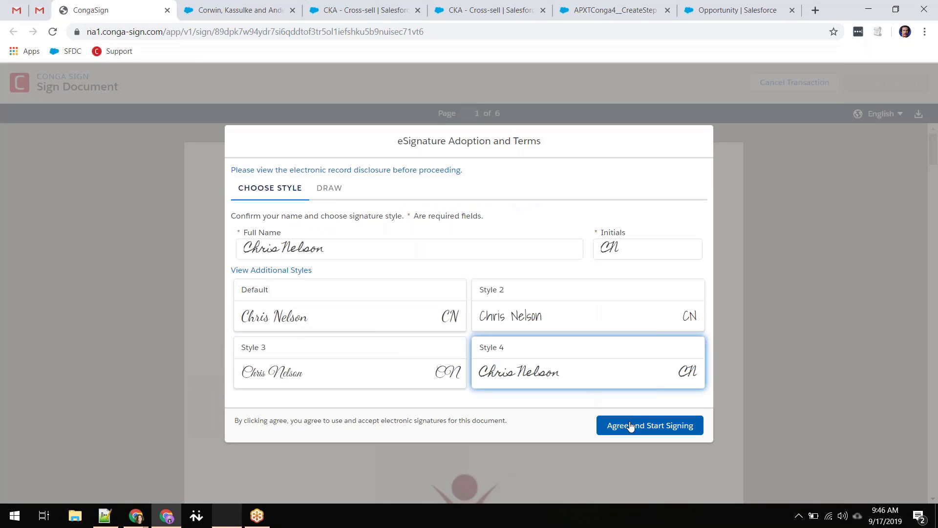
{"action": "left_click", "coordinate": [649, 426]}
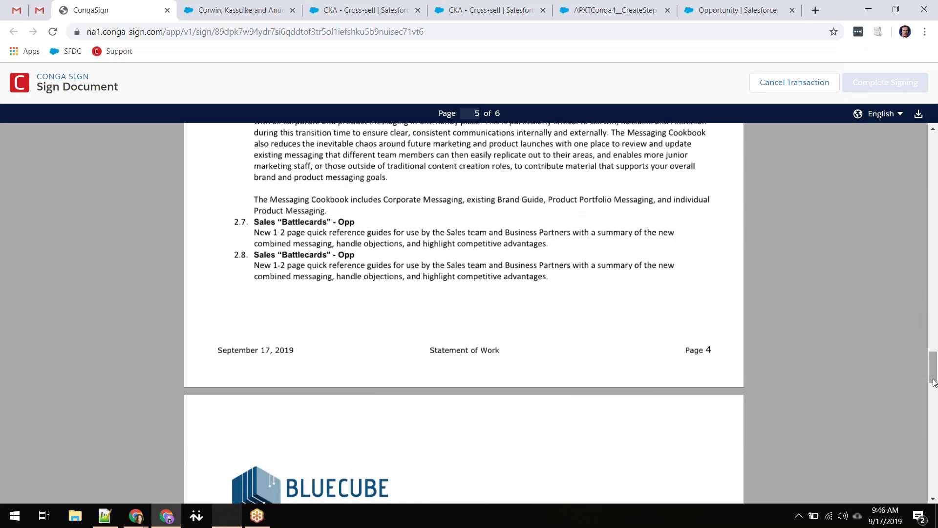